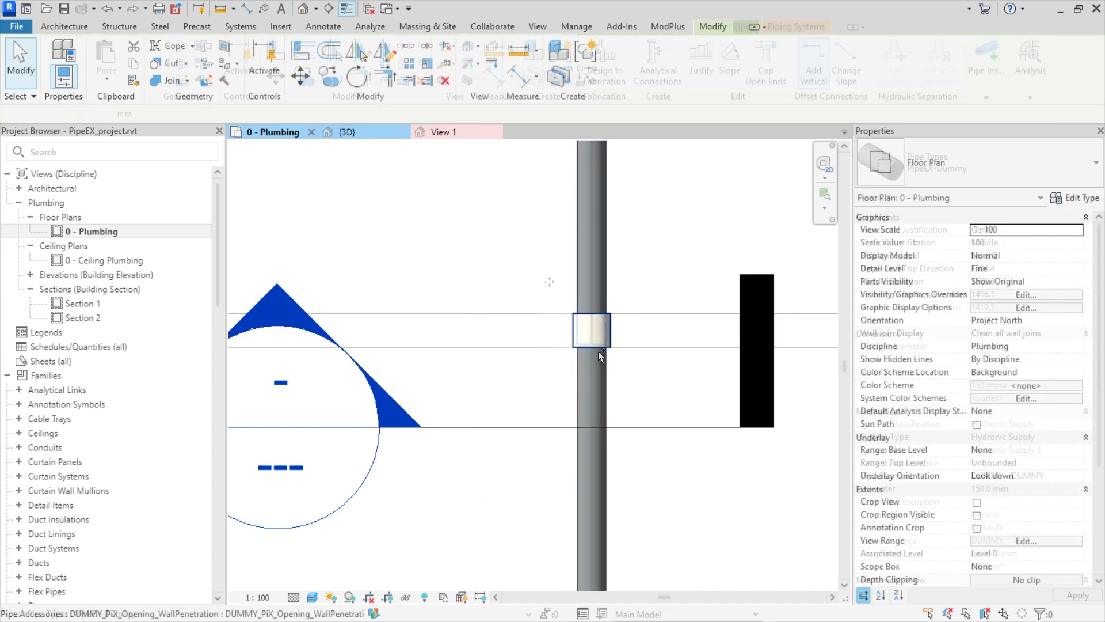
Start a new family from the two-connector fitting template and switch to the Front elevation
left_click(590, 332)
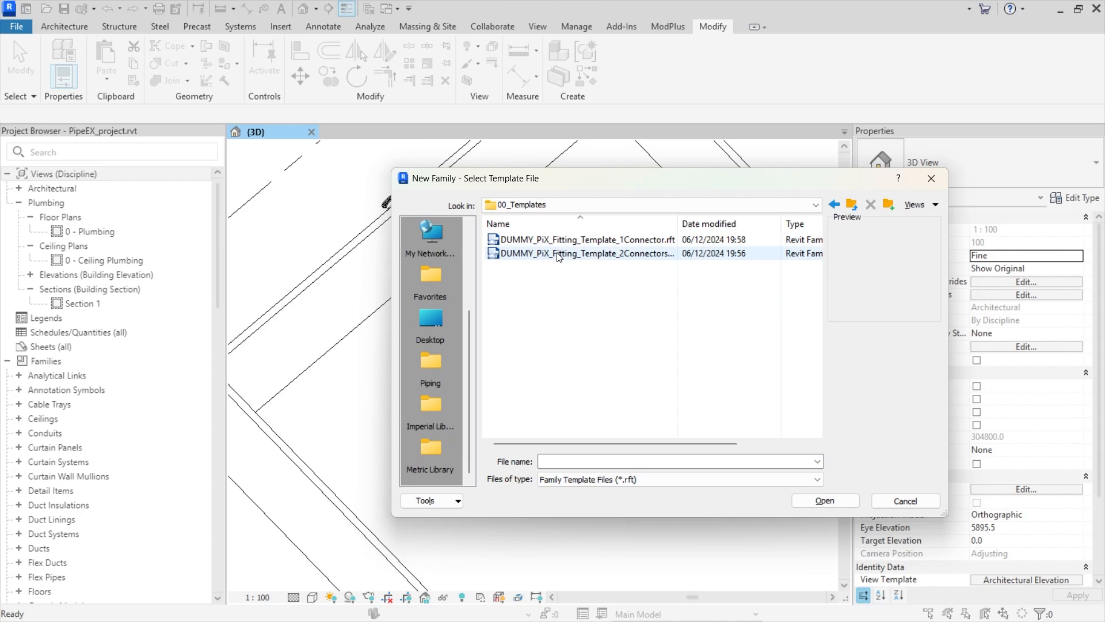
left_click(826, 499)
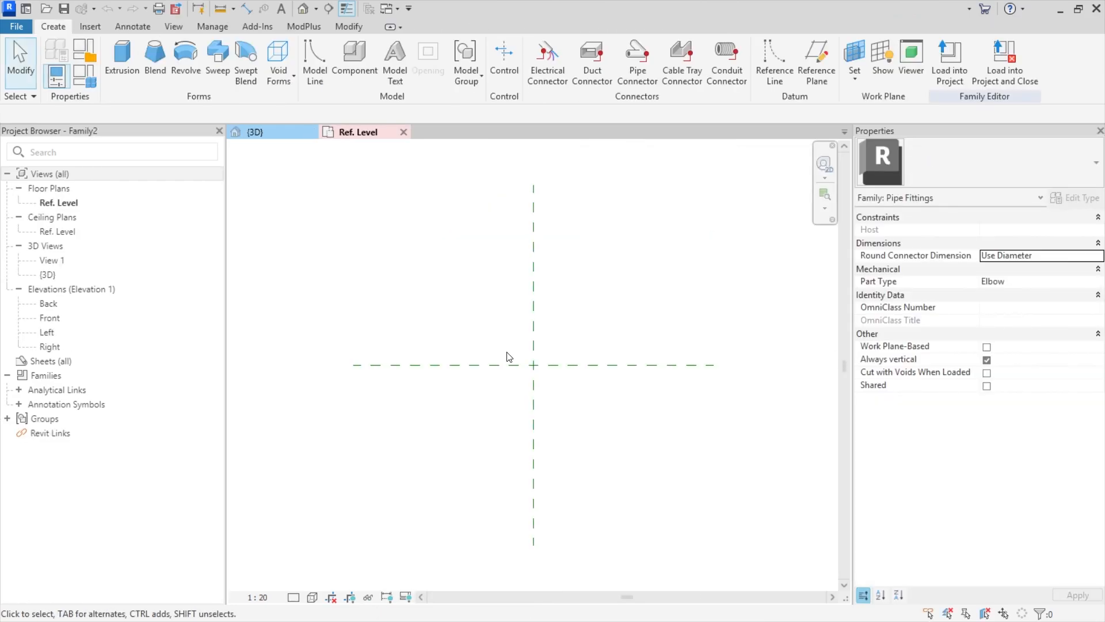
double_click(48, 317)
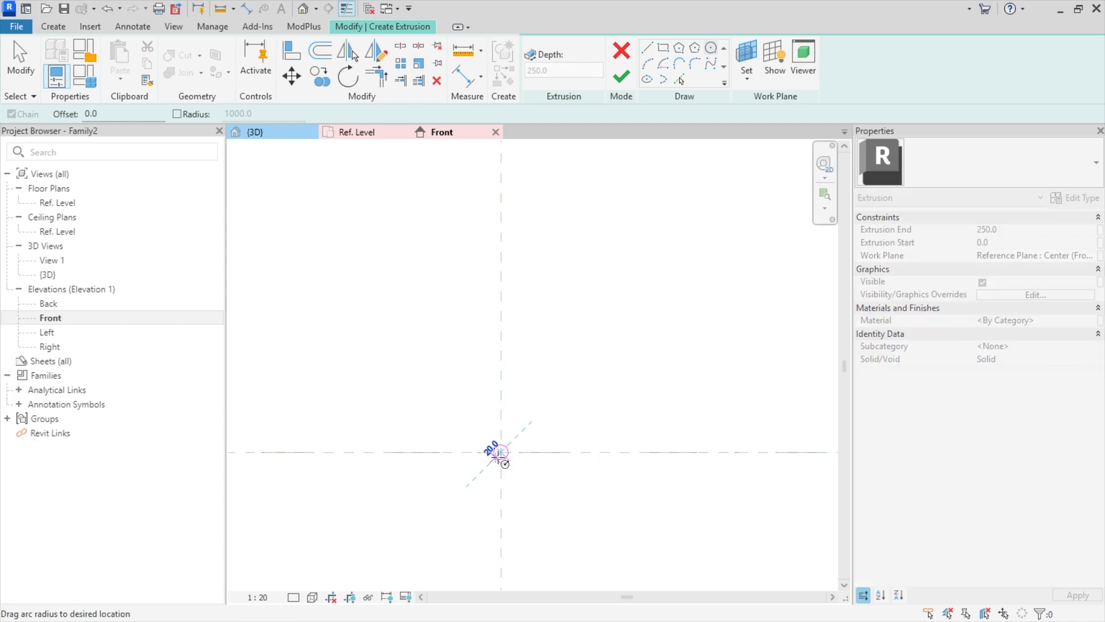
Sketch the casing extrusion as two concentric circles of 600 and 560 diameter
left_click_drag(501, 452, 620, 452)
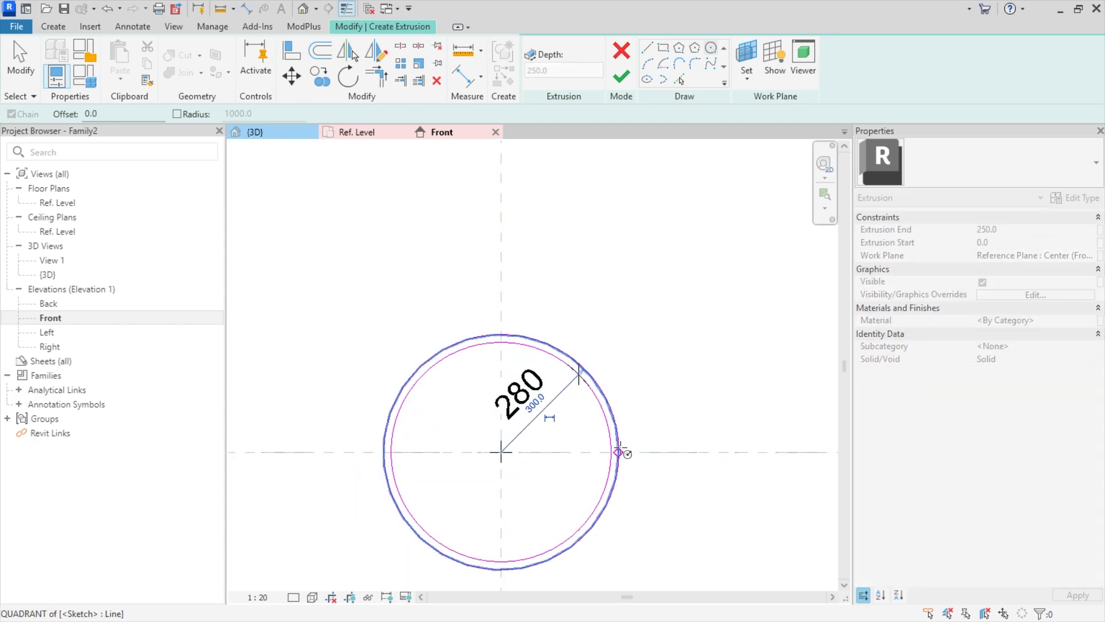
left_click(616, 454)
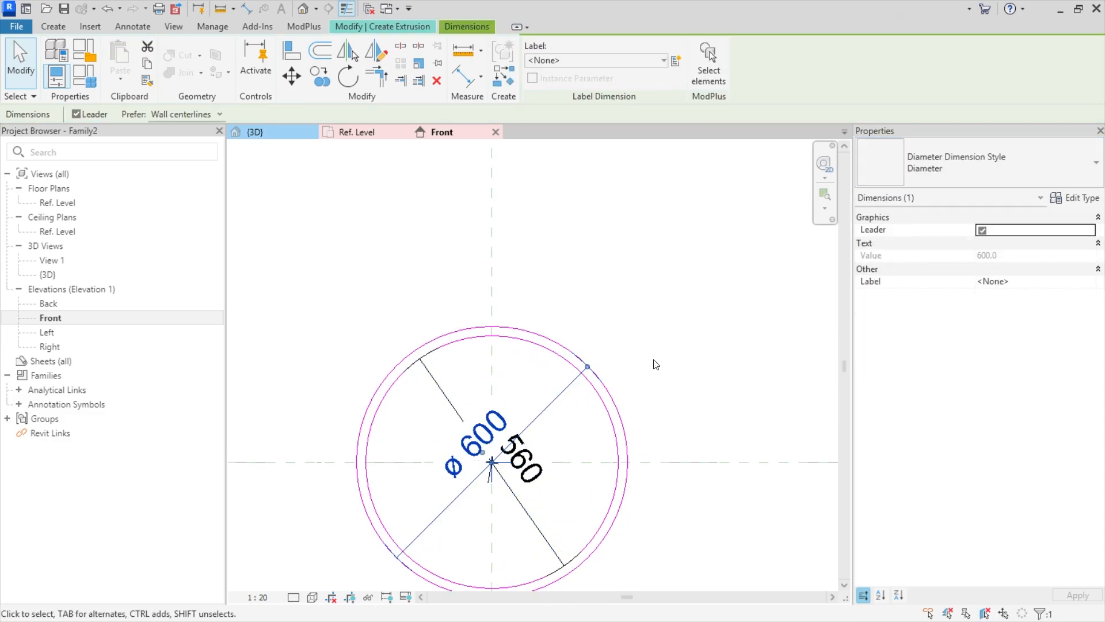
mouse_move(647, 262)
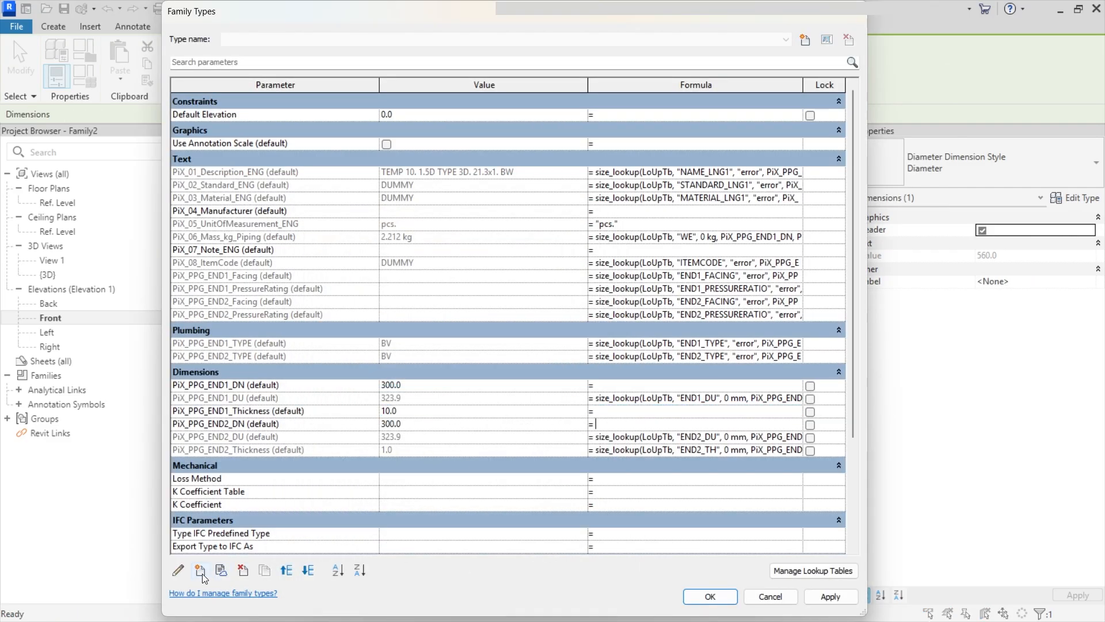
Create a Di parameter with the formula PiX_PPG_END1_DU in Family Types
left_click(199, 570)
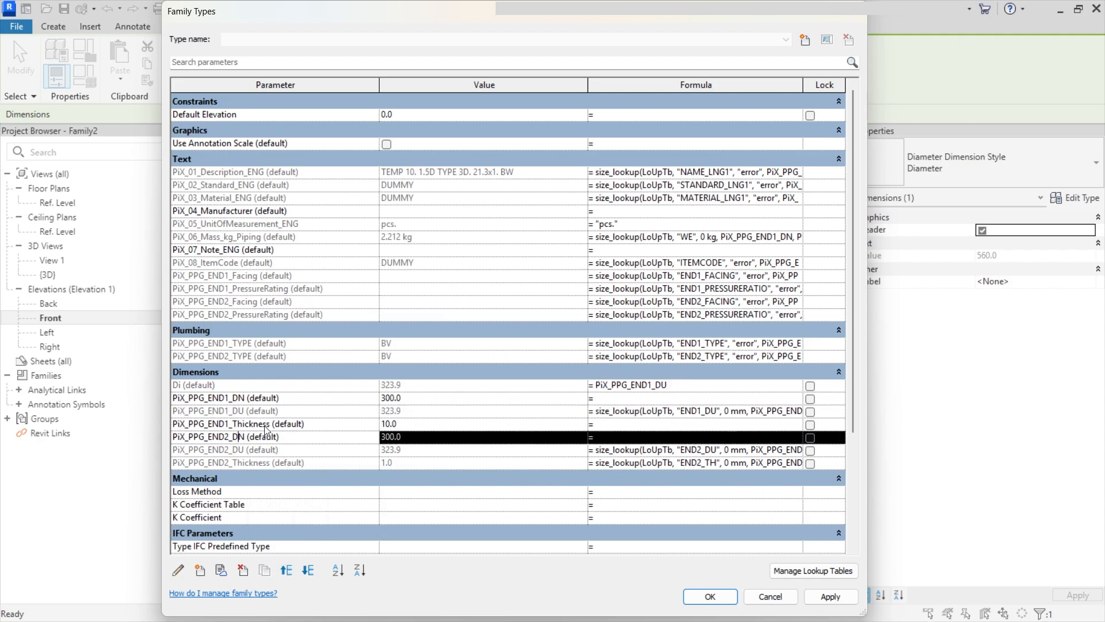
left_click(709, 596)
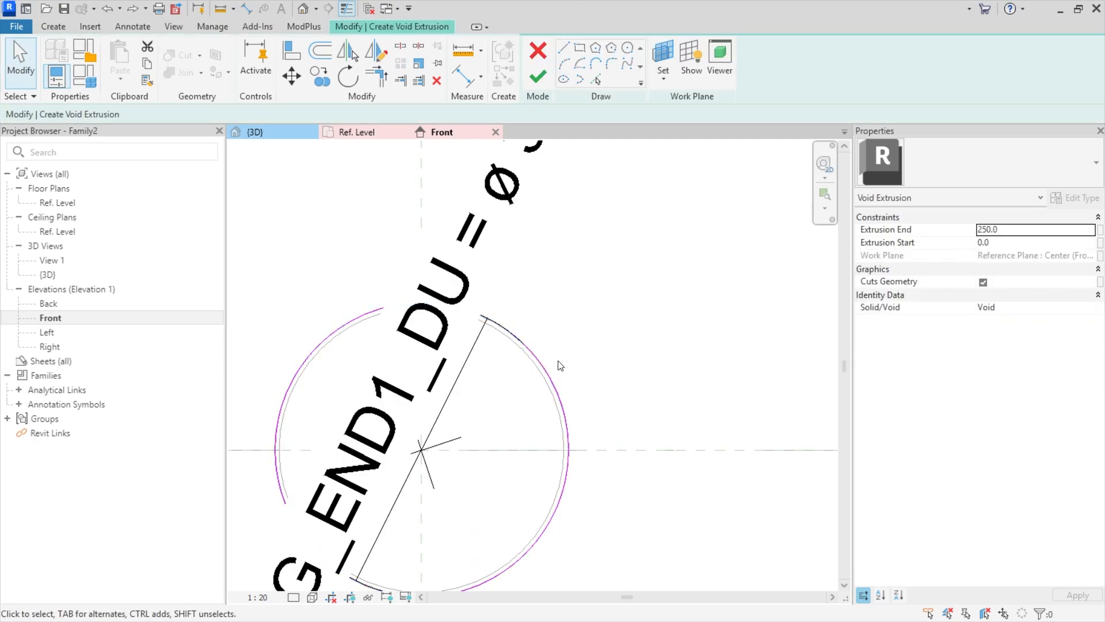
mouse_move(997, 290)
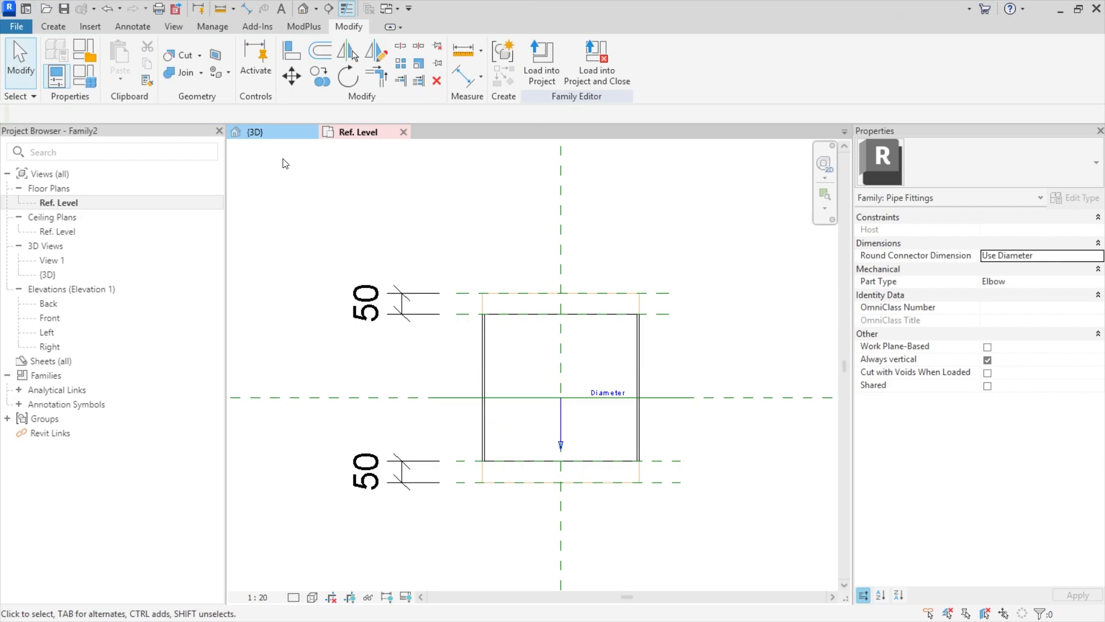
Cancel the connector work-plane pick and set the family category to Pipe Accessories
left_click(564, 64)
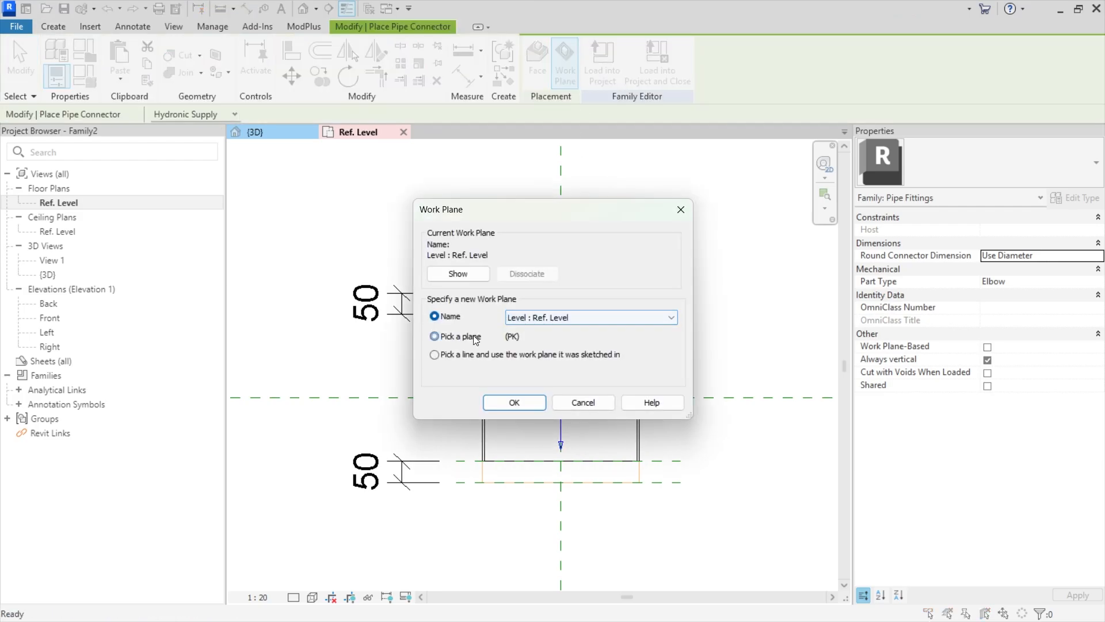
left_click(514, 402)
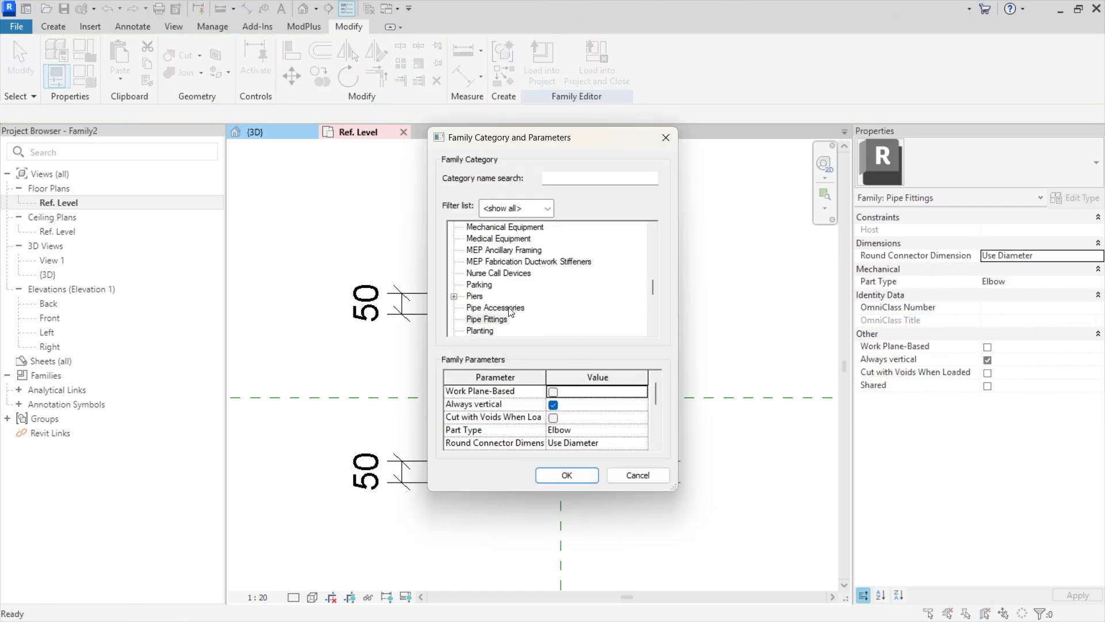
left_click(567, 474)
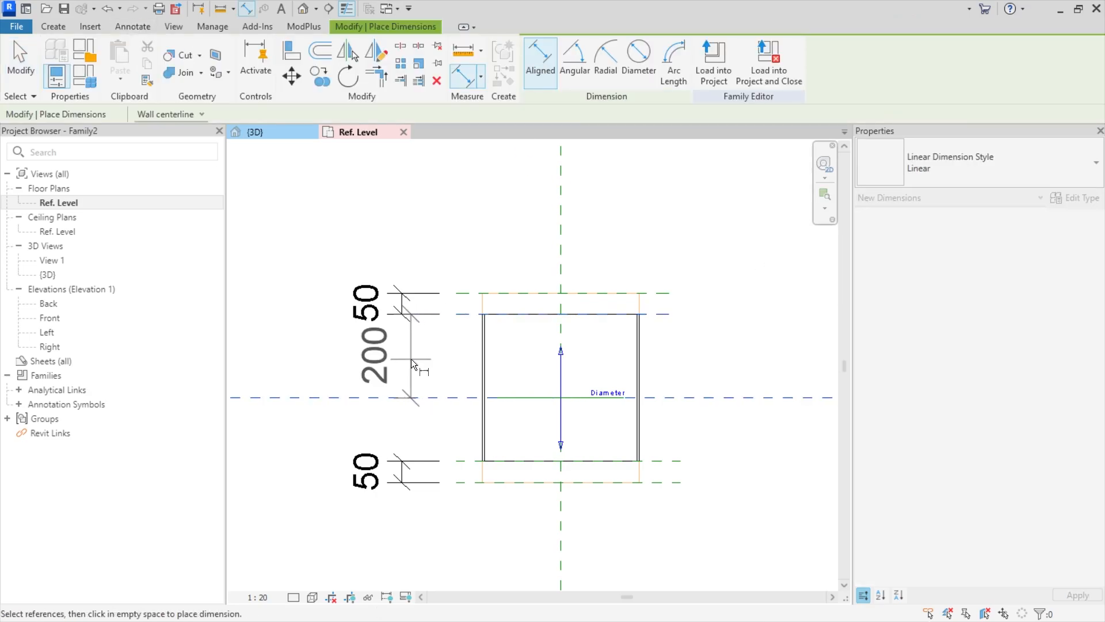
mouse_move(416, 407)
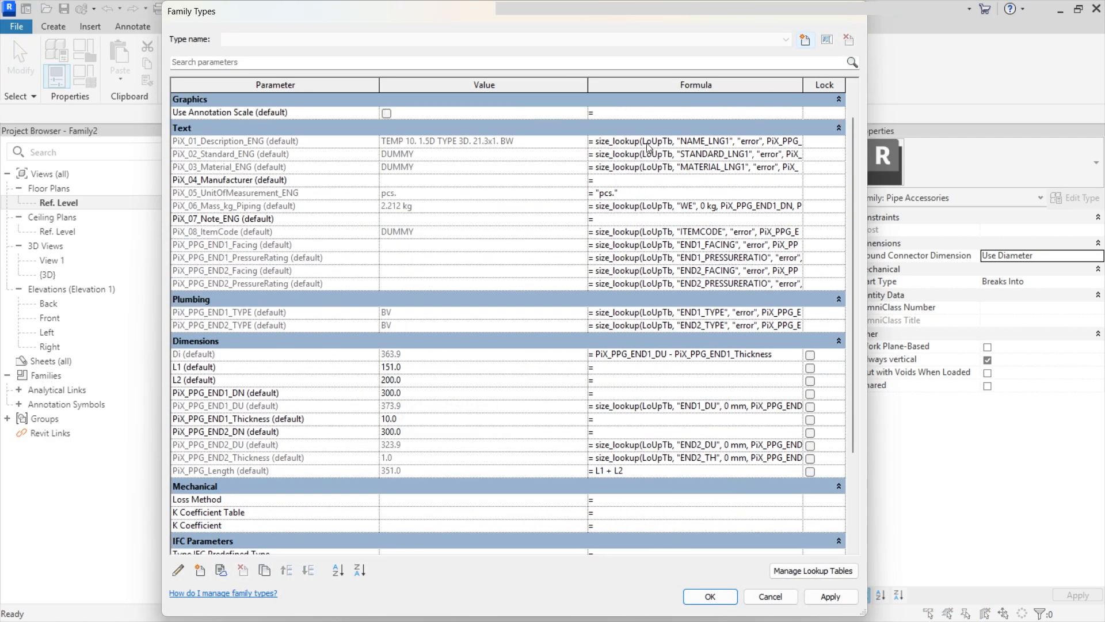
Enter "Wall Penetration" as the PiX_01_Description_ENG formula
type("\"Wall Penetration")
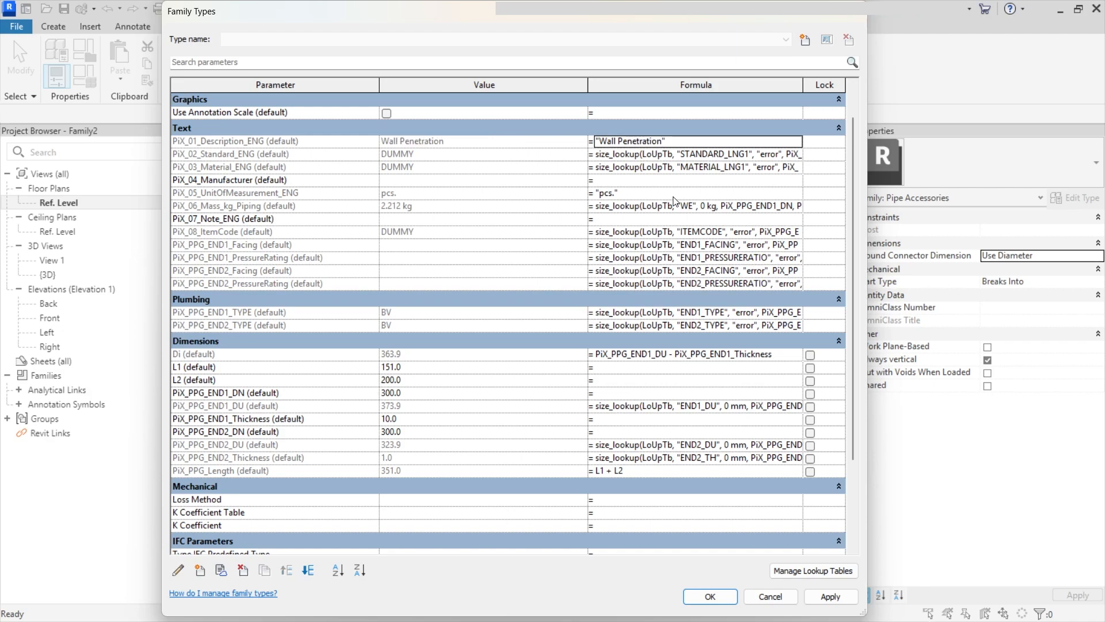
scroll("down", 3)
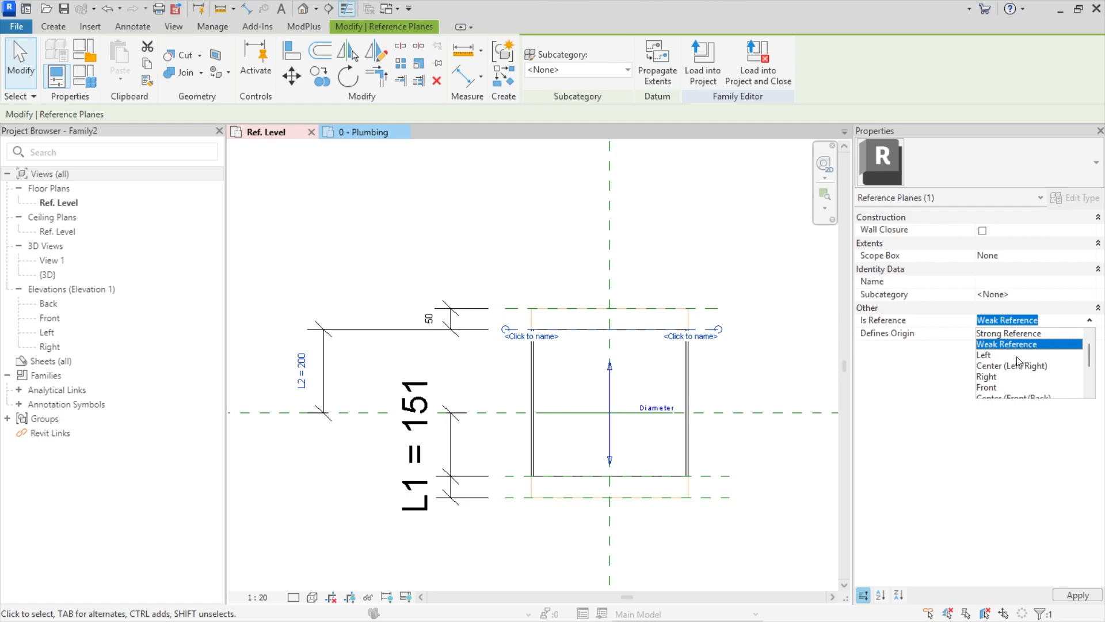
Set the reference plane's Is Reference value before loading the family into the project
left_click(1008, 345)
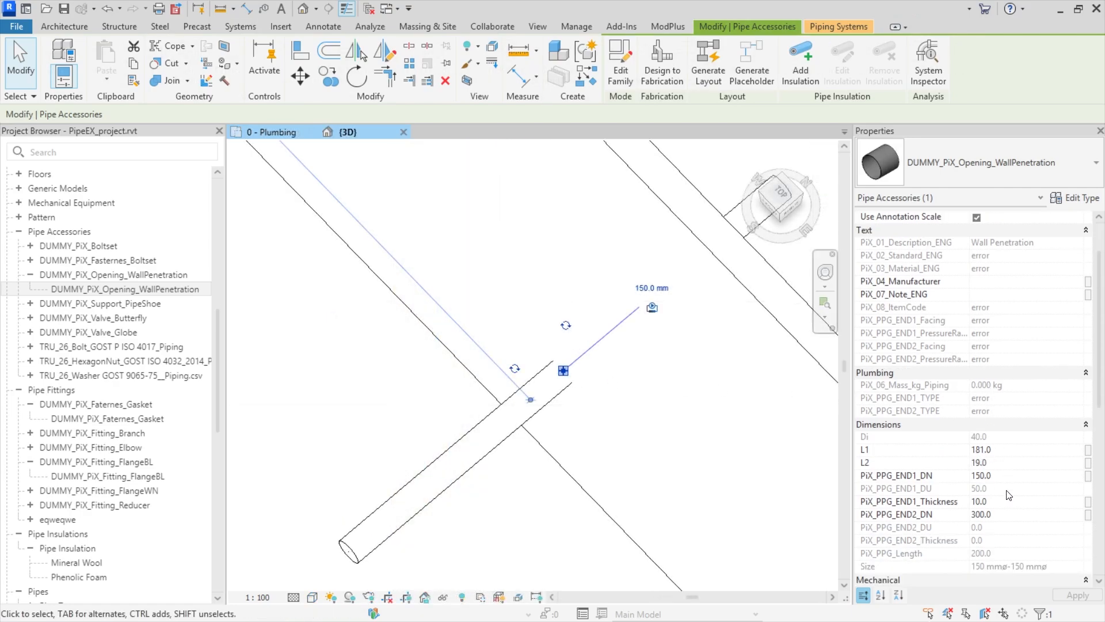
Edit the family so PiX_PPG_END2_DN equals PiX_PPG_END1_DN
left_click(239, 25)
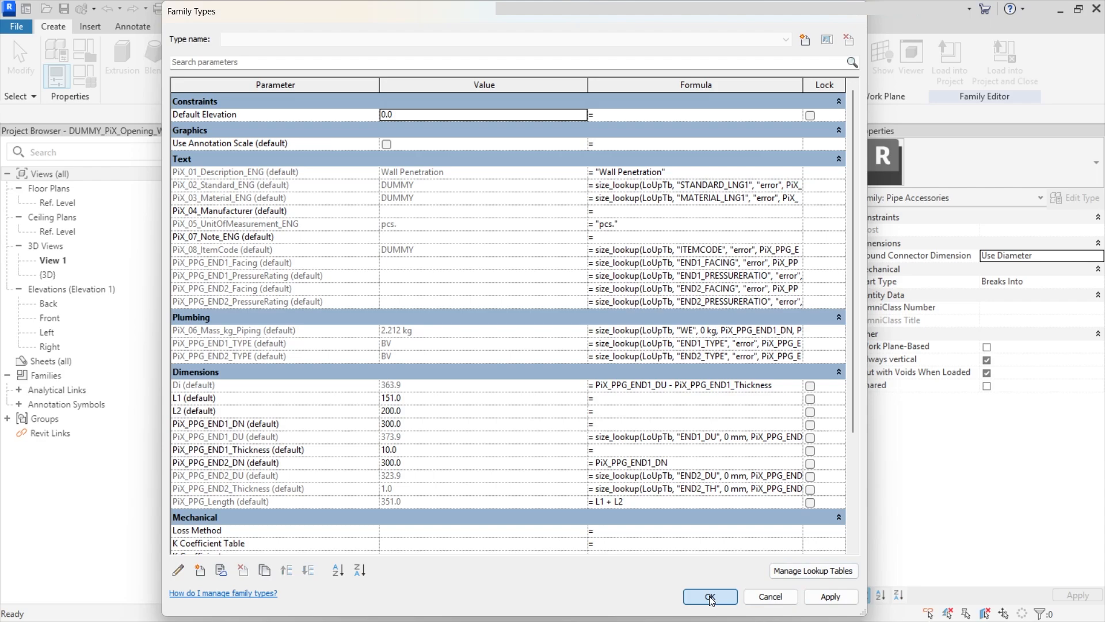
left_click(709, 596)
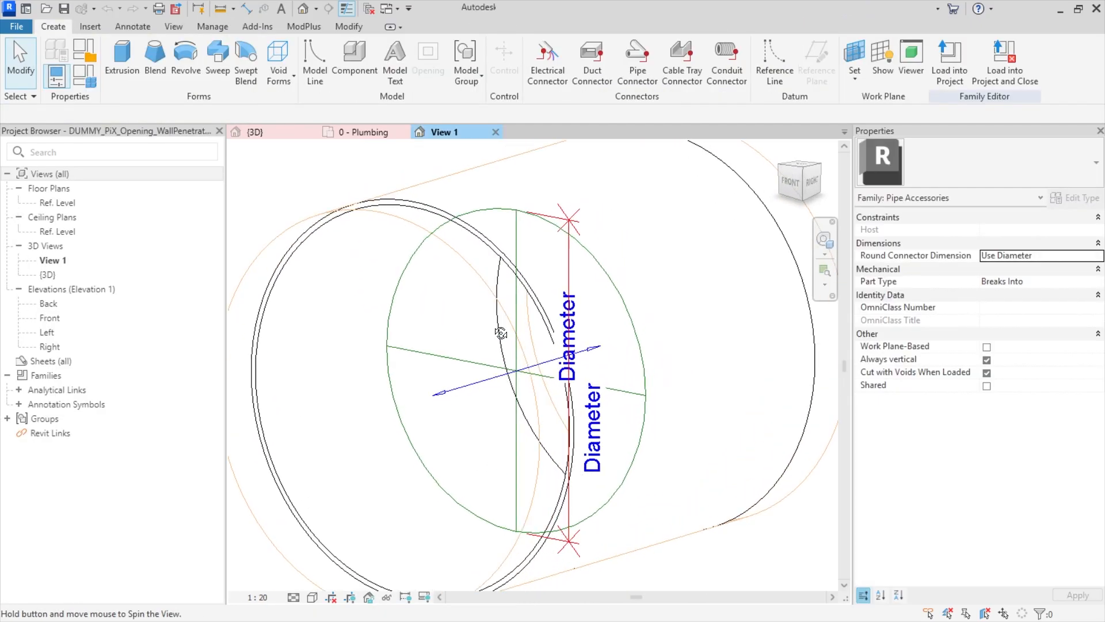
Toggle Cut with Voids When Loaded in the family's properties
left_click_drag(501, 332, 464, 366)
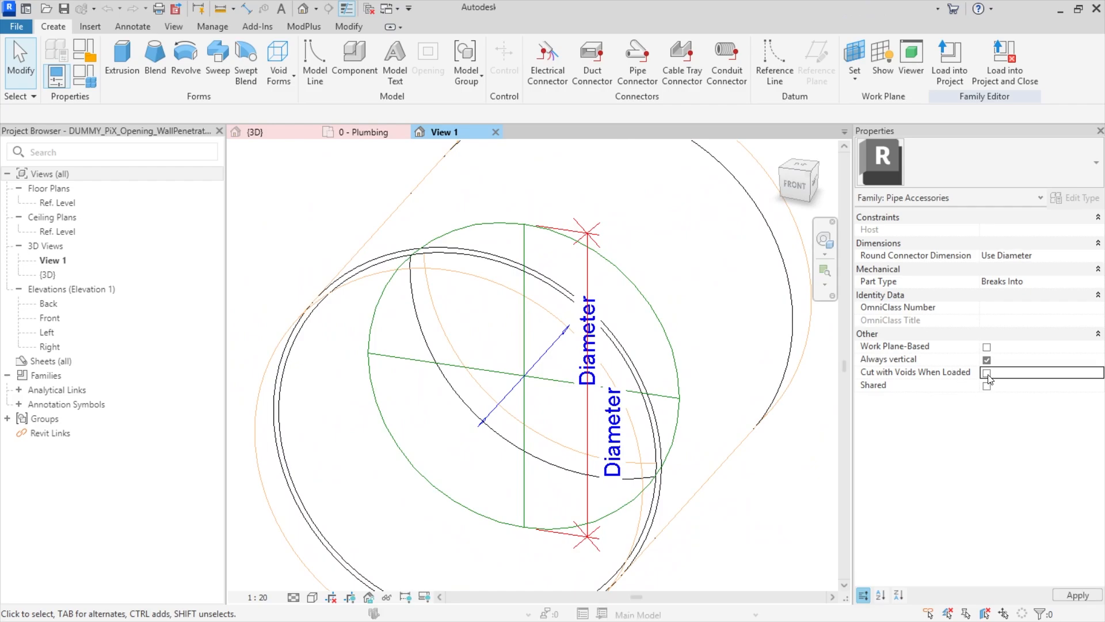
left_click(985, 373)
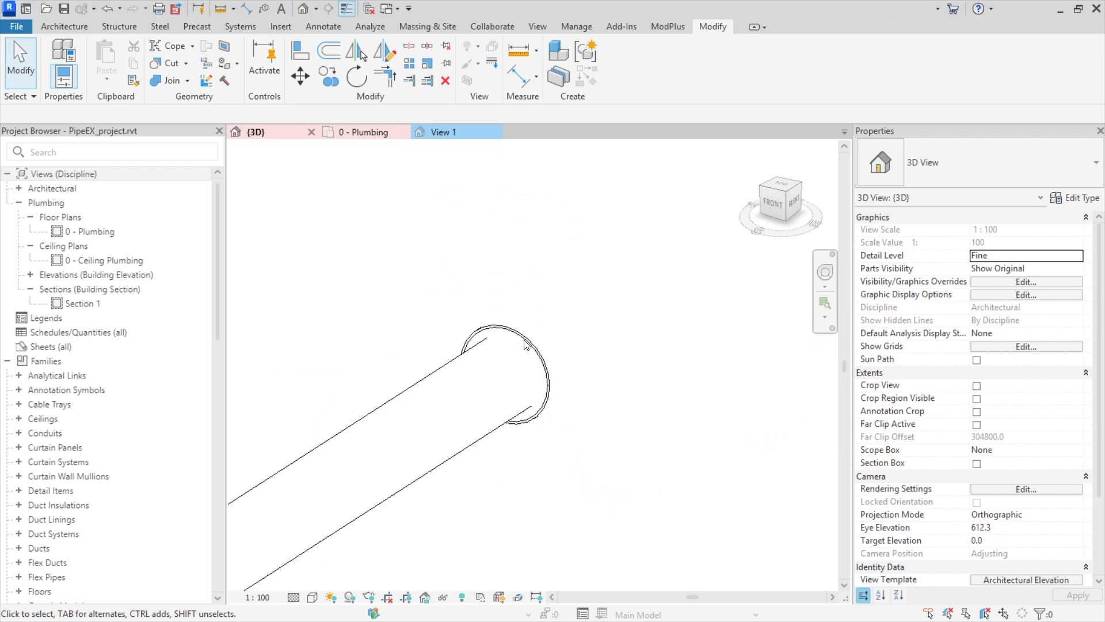
left_click(515, 345)
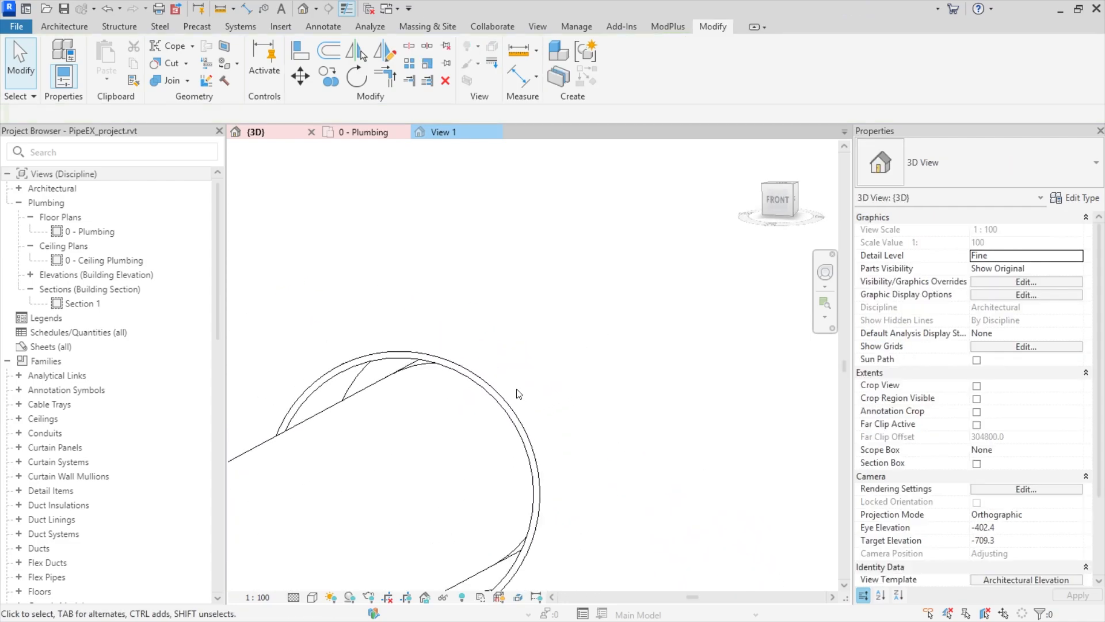
left_click(476, 452)
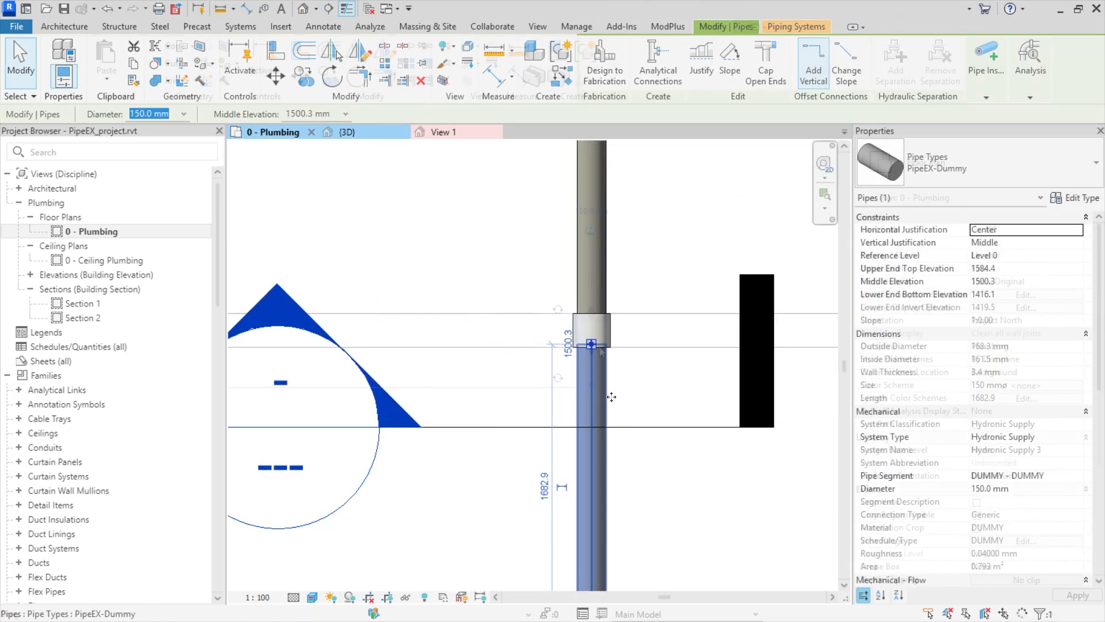
Set the selected wall penetration's PiX_PPG_END1_DN to 200.0
left_click(590, 343)
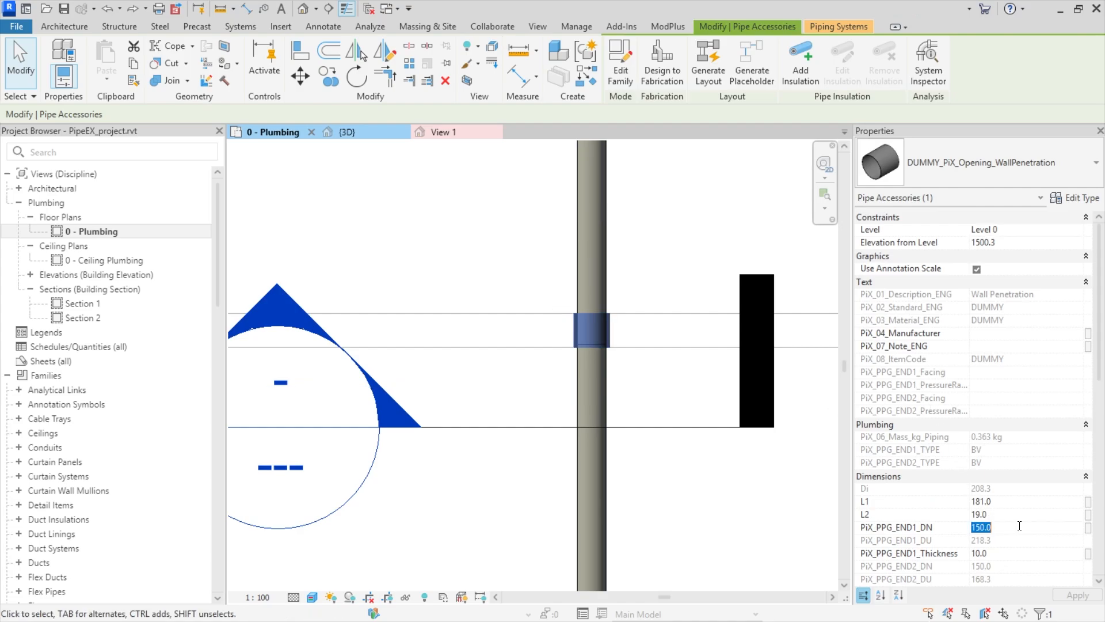
type("200.0")
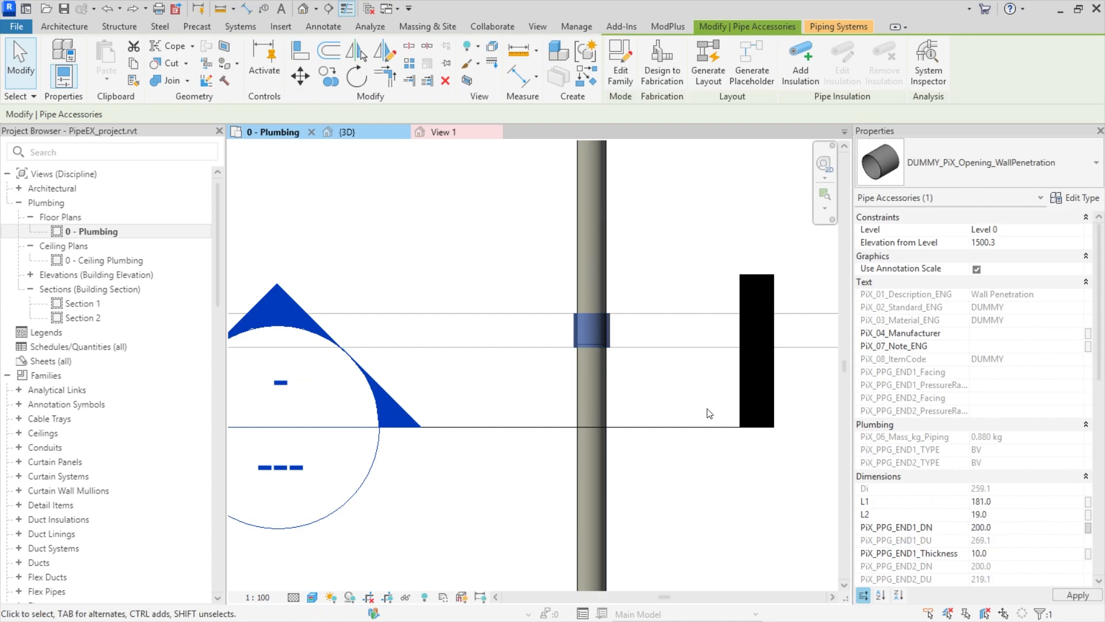